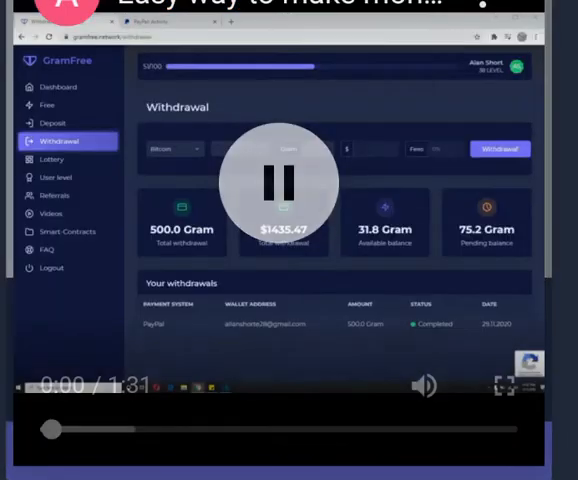
- Review GramFree's completed 500 Gram PayPal withdrawal with 31.8 Gram balance remaining
click(284, 184)
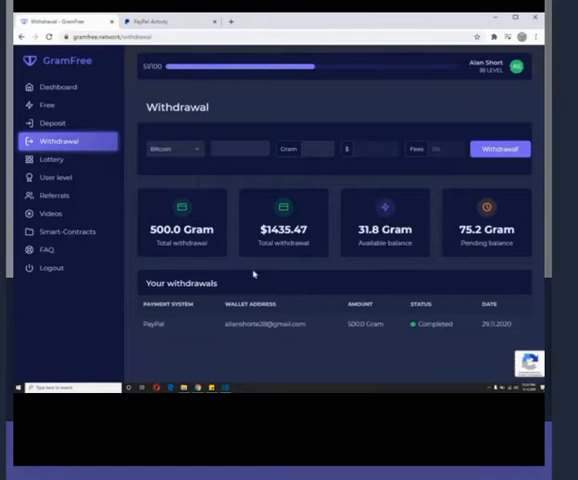
mouse_move(228, 136)
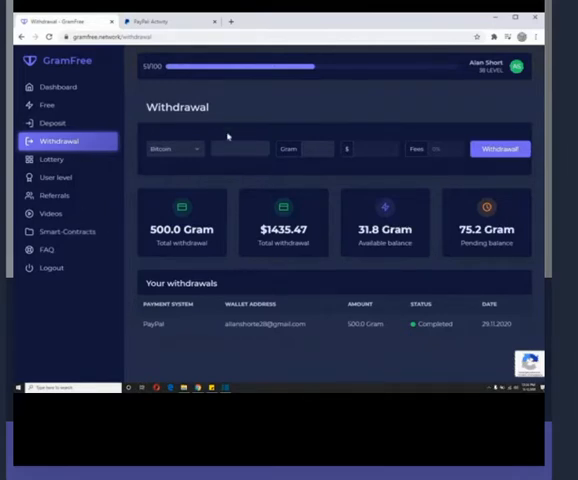
mouse_move(256, 200)
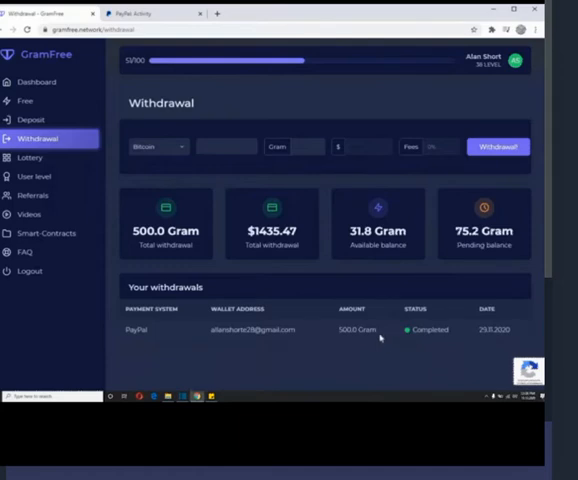
mouse_move(332, 314)
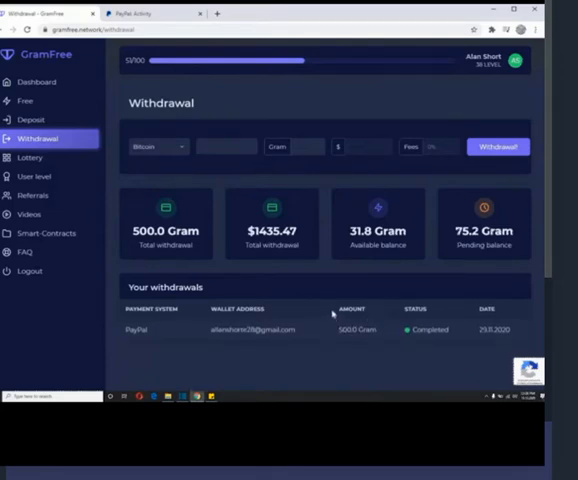
mouse_move(304, 288)
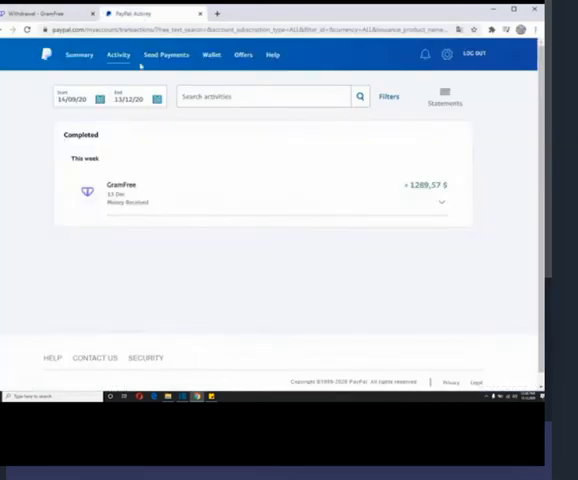
mouse_move(204, 238)
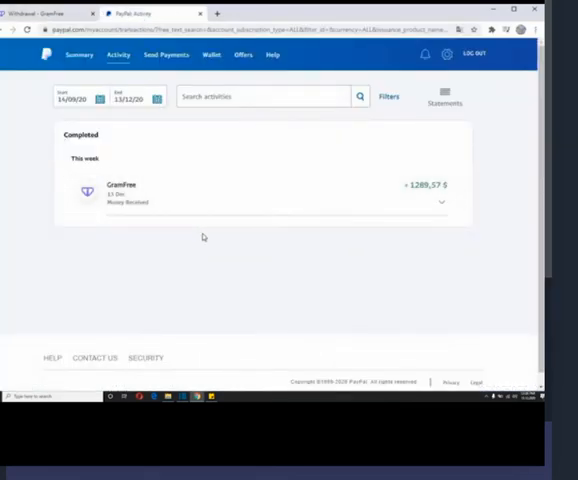